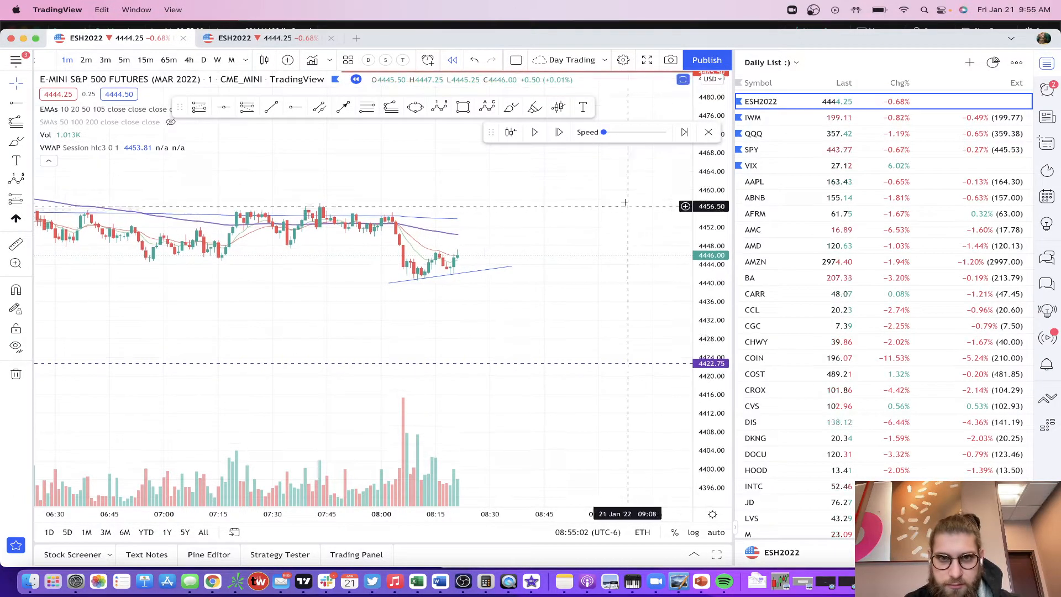
mouse_move(492, 398)
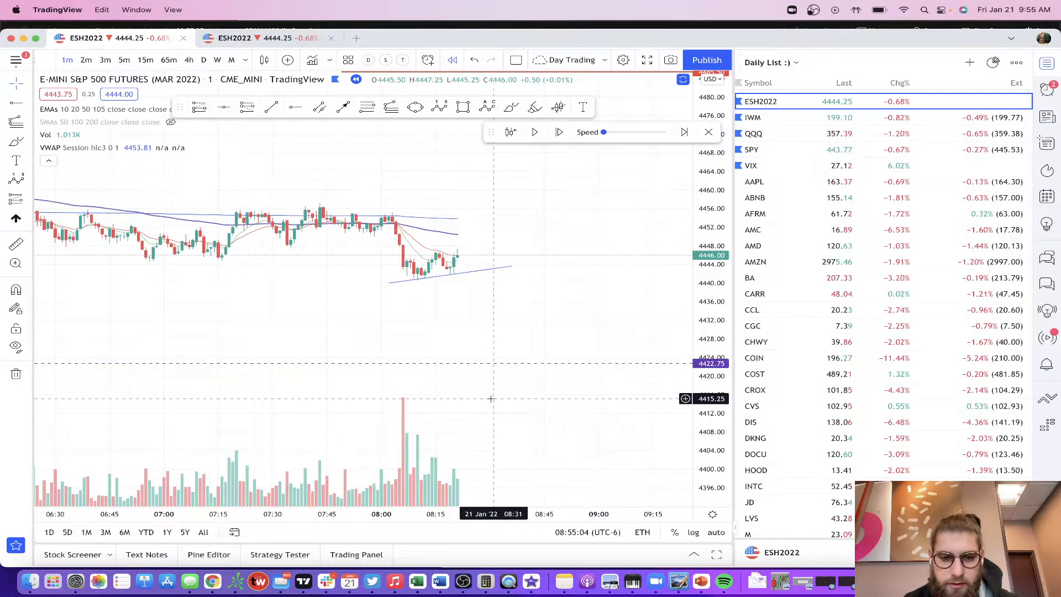
mouse_move(568, 224)
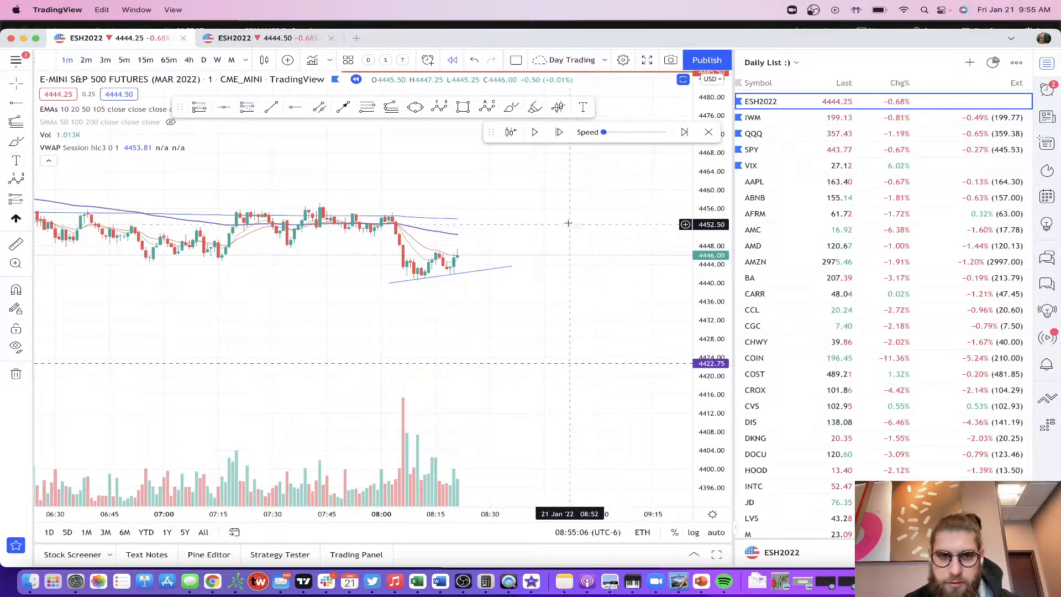
mouse_move(515, 187)
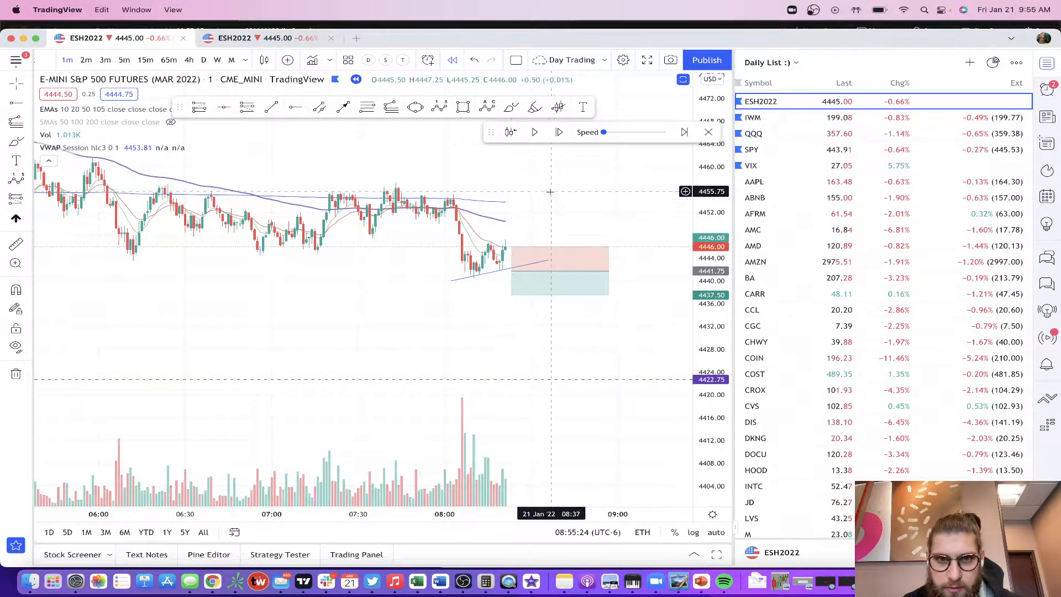
mouse_move(397, 196)
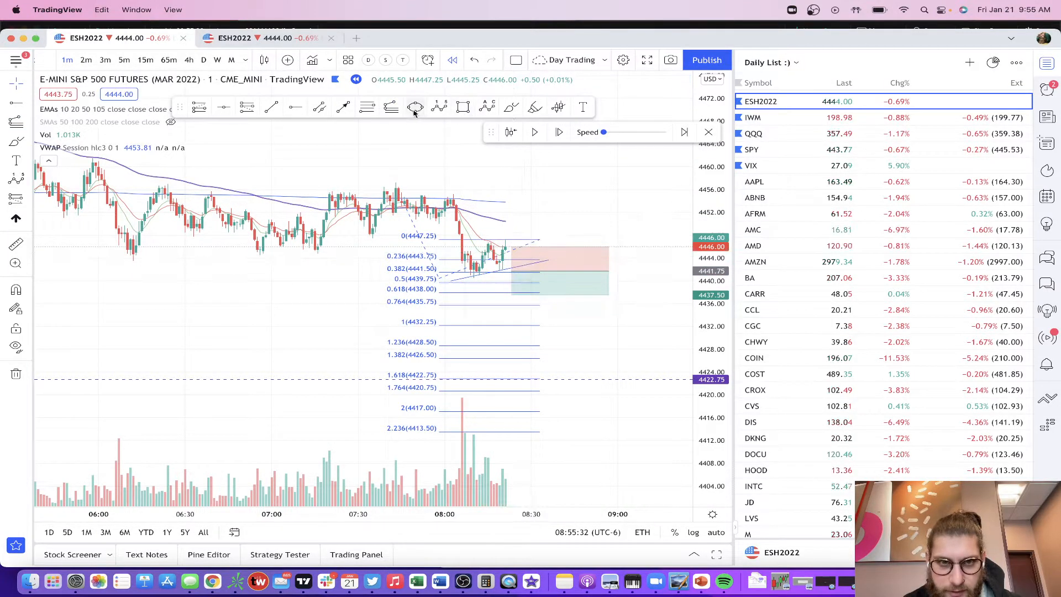
mouse_move(398, 368)
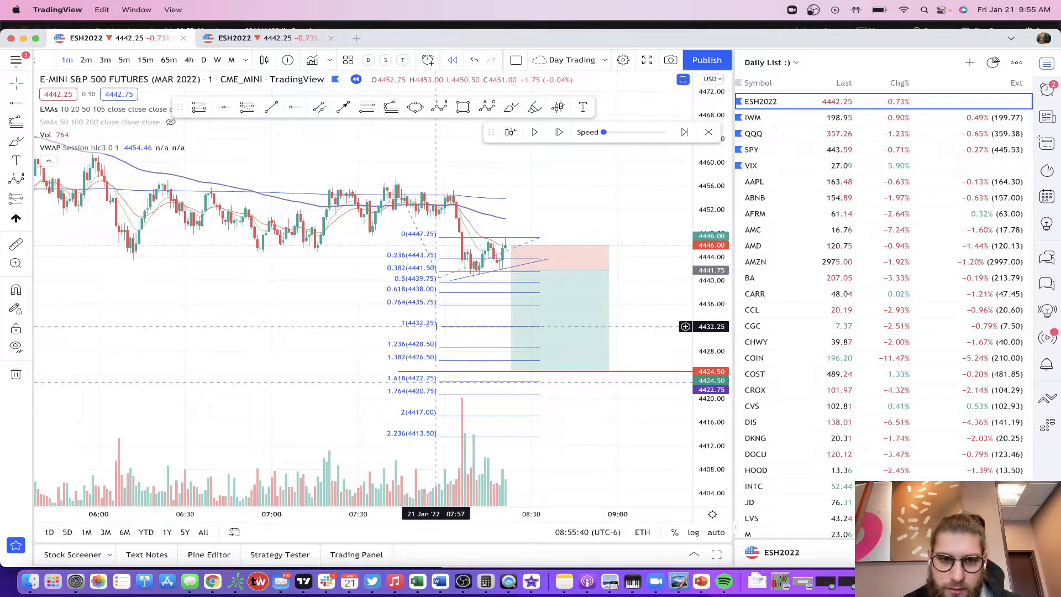
mouse_move(573, 182)
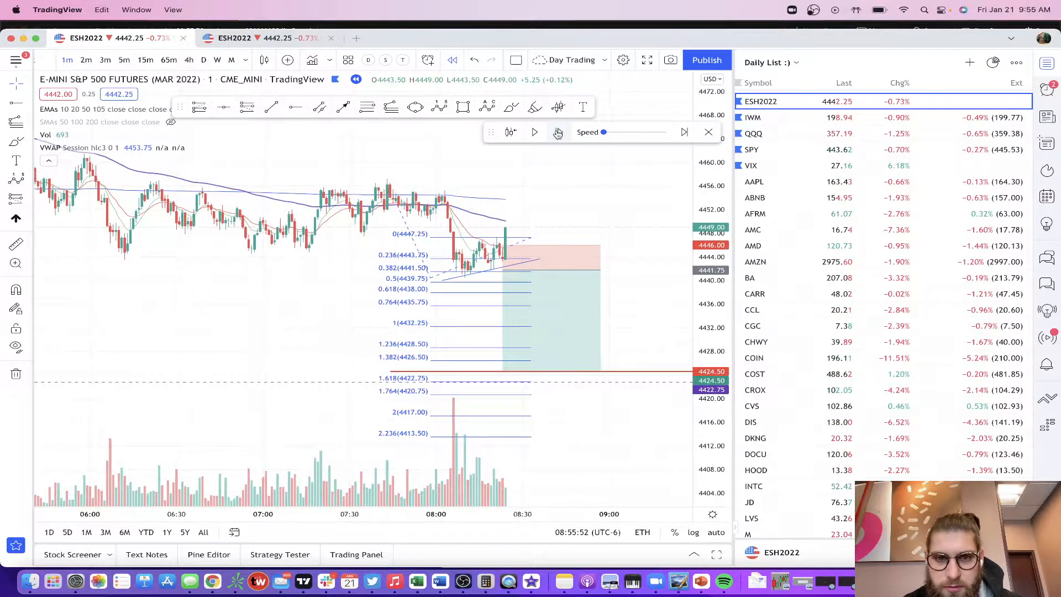
Step: Advance the replay until price spikes up to about 4454
left_click(558, 132)
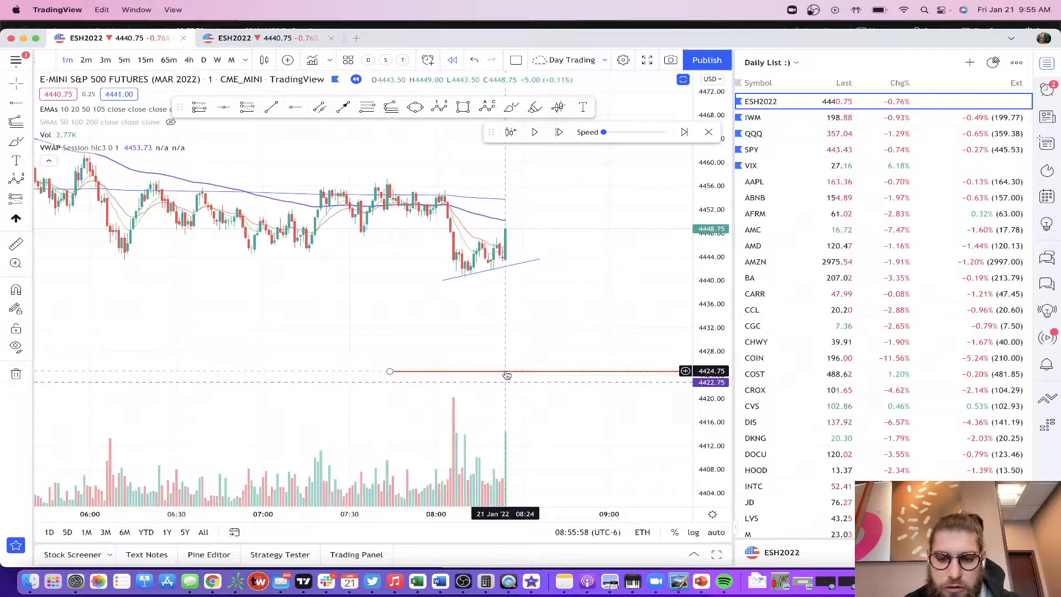
left_click(558, 132)
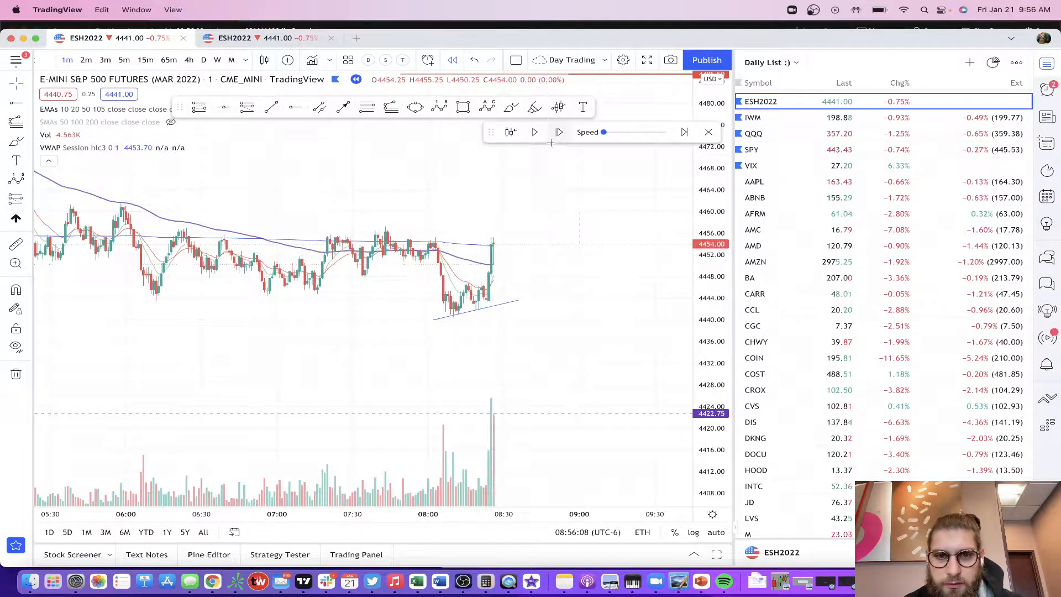
mouse_move(492, 293)
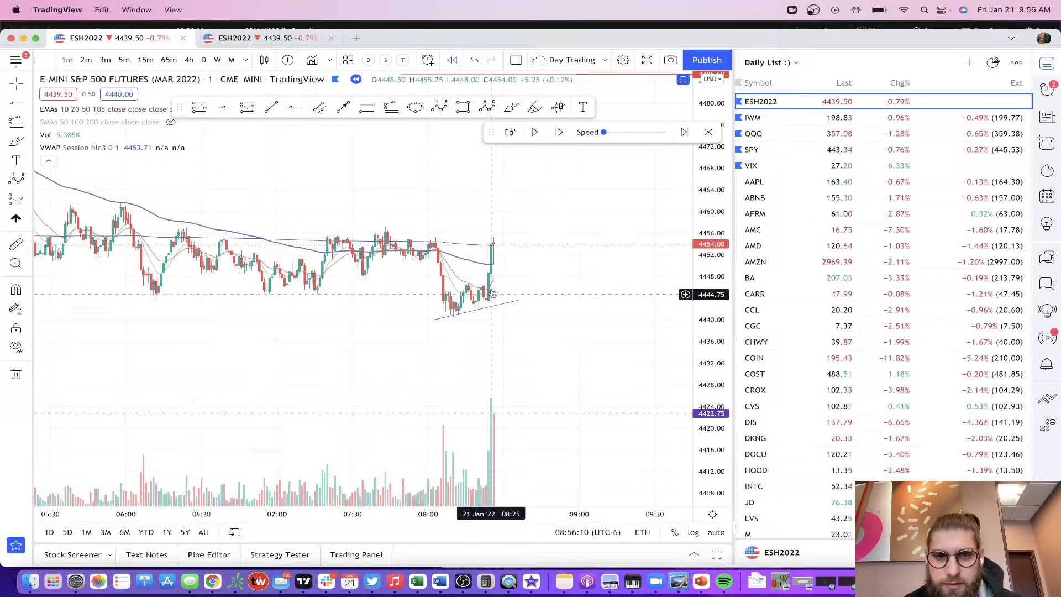
mouse_move(491, 267)
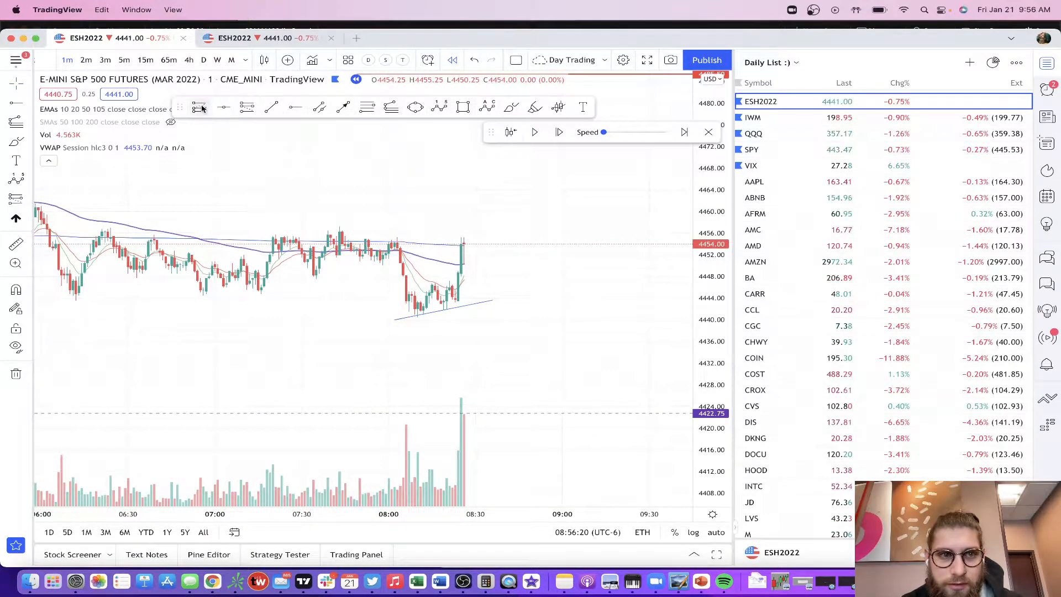
mouse_move(470, 253)
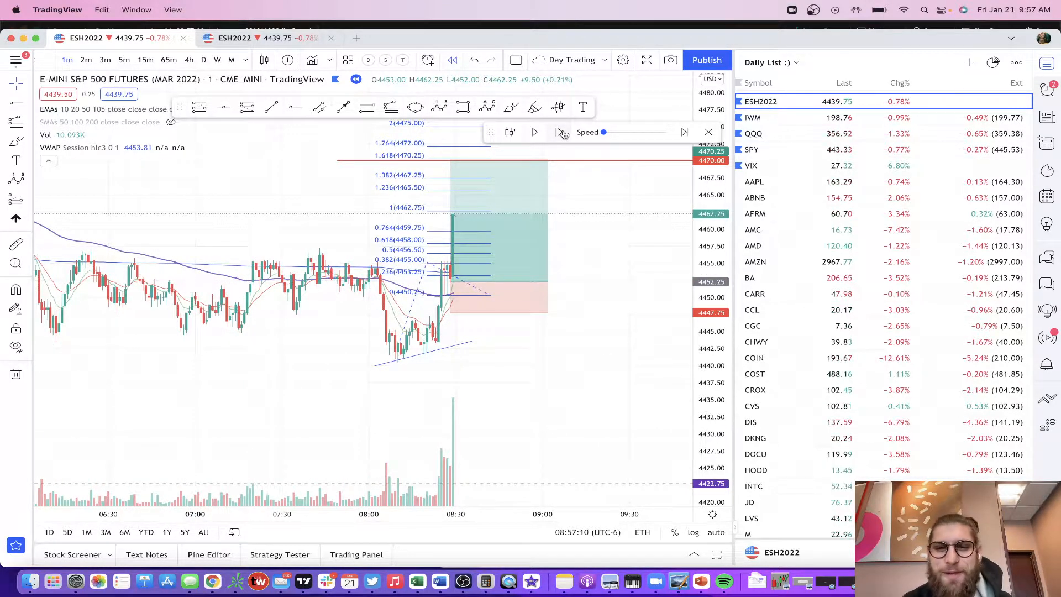
mouse_move(559, 132)
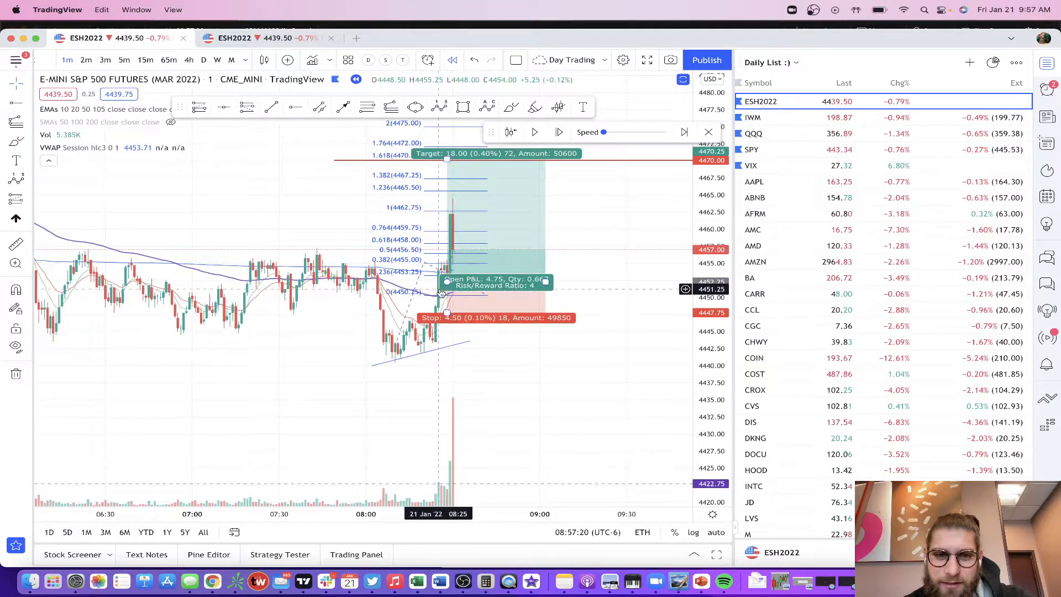
Step: Resume the replay so price climbs past the 1.618 extension to about 4470.50
left_click(559, 132)
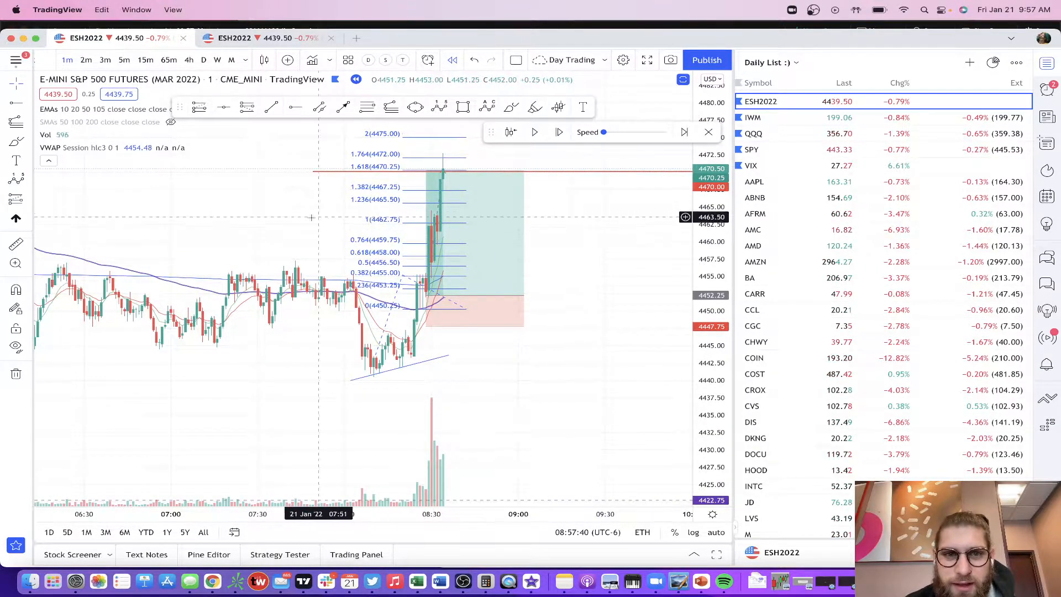
mouse_move(448, 160)
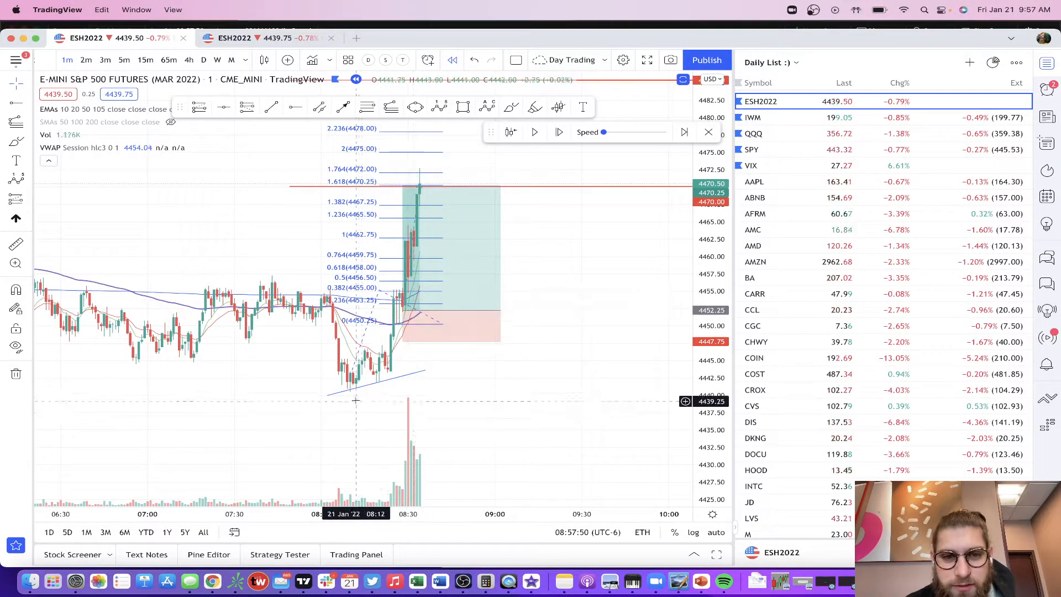
mouse_move(422, 255)
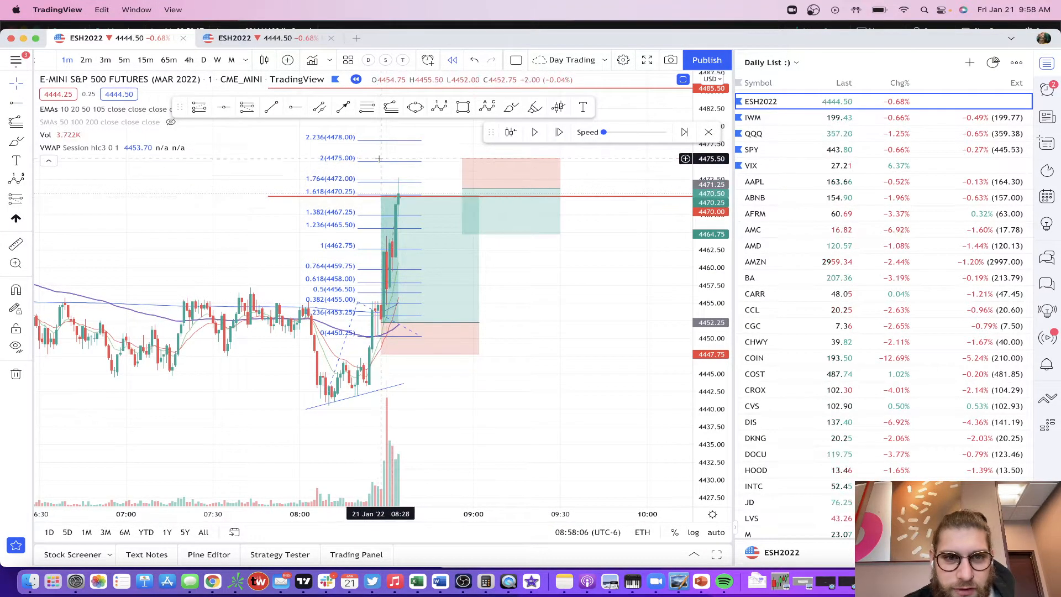
mouse_move(401, 194)
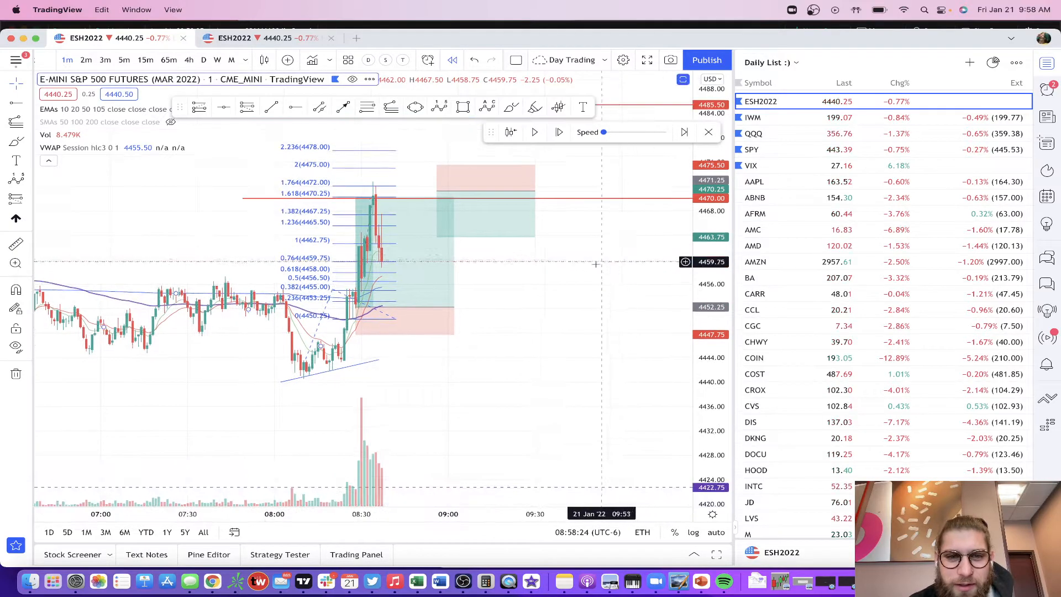
mouse_move(377, 225)
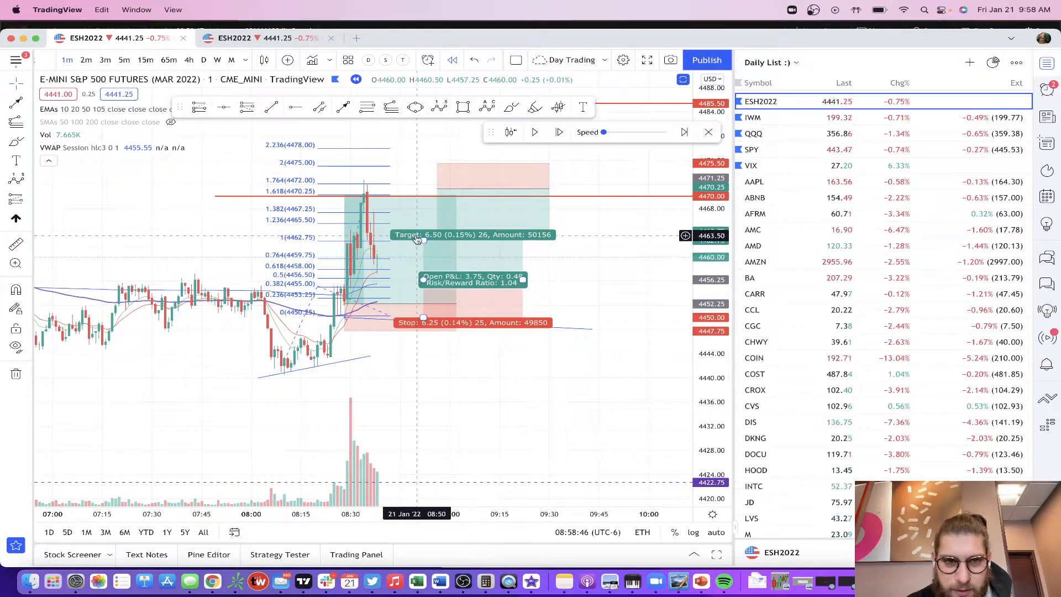
Step: Drag the long's target up to the 2.0 Fib level (4475.00) and resume replay
left_click_drag(422, 235, 422, 165)
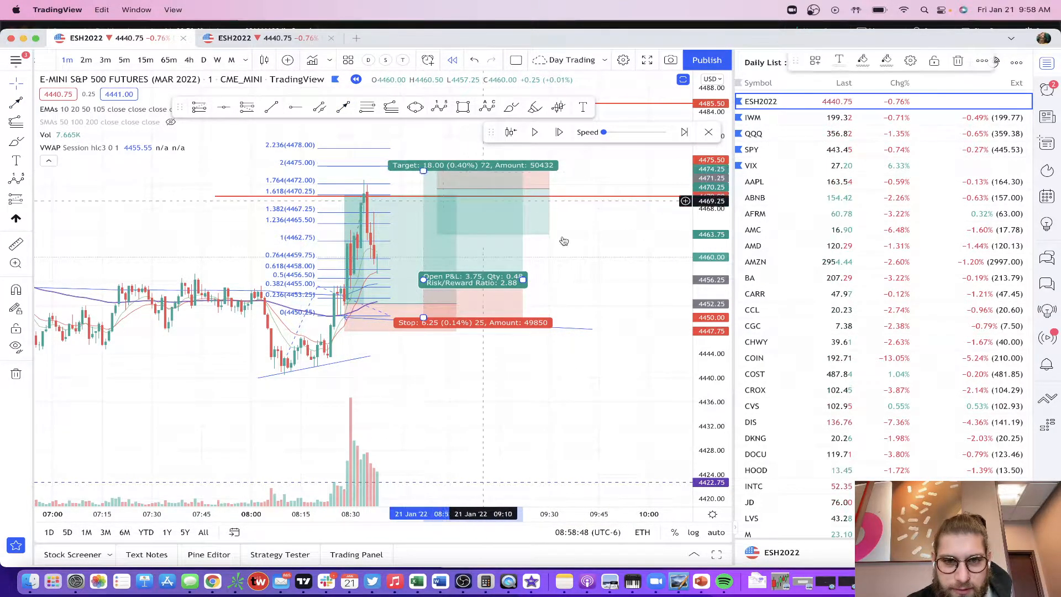
left_click(558, 132)
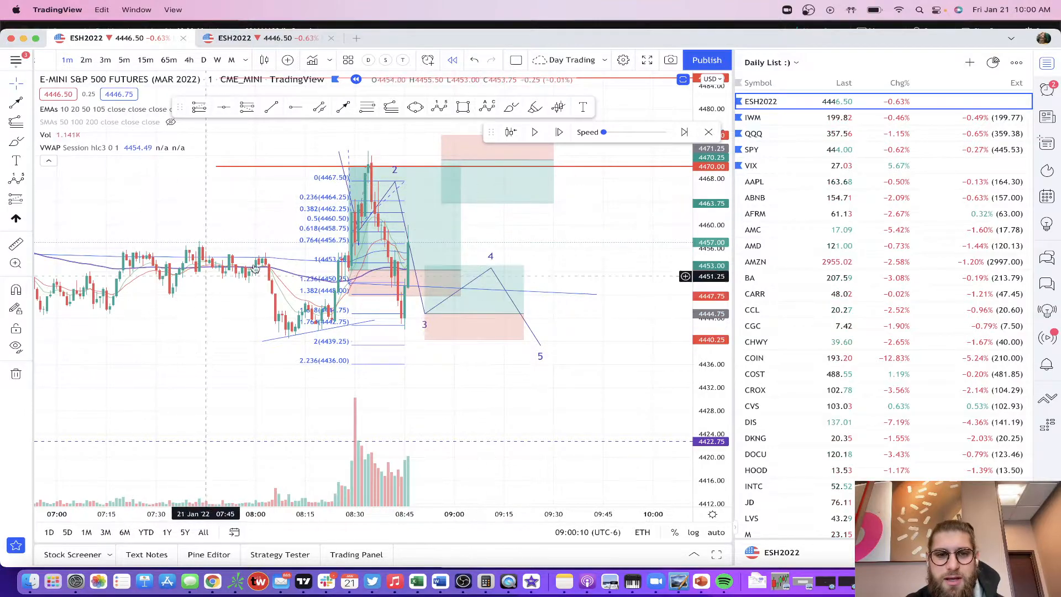
mouse_move(560, 223)
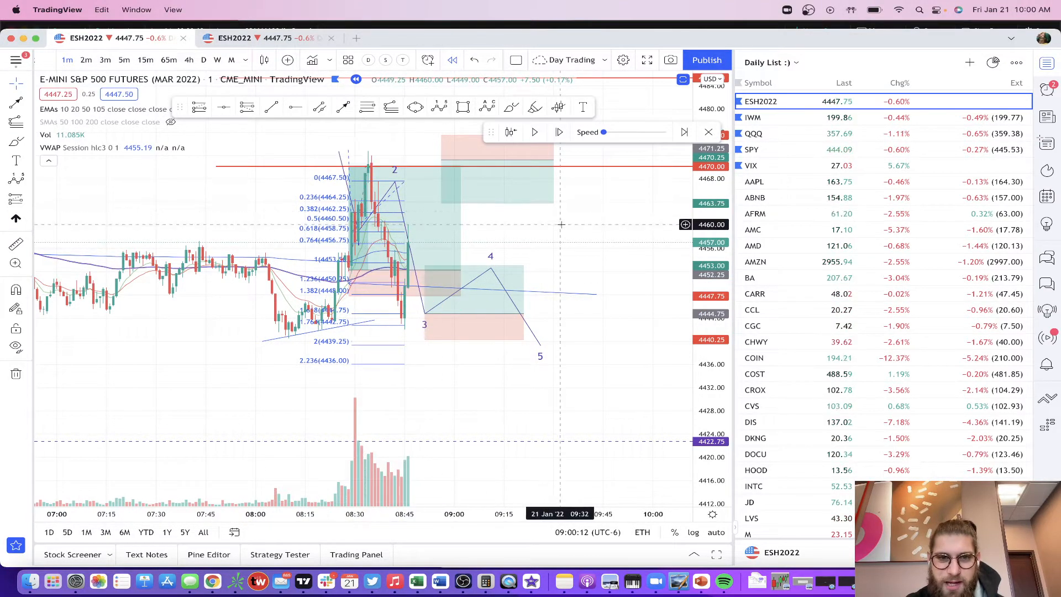
mouse_move(475, 223)
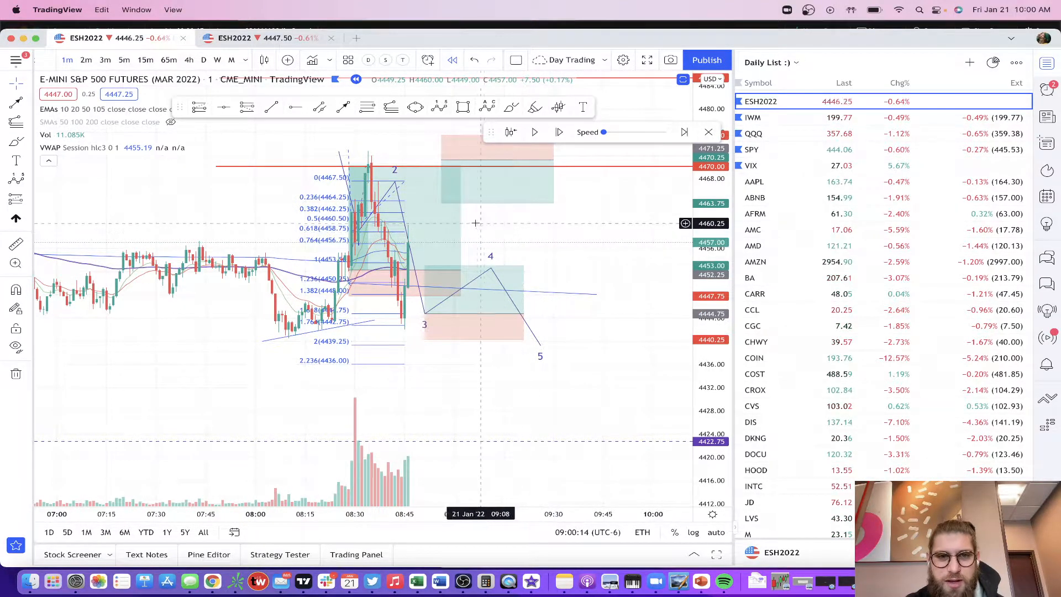
Step: Open the chart's right-click menu to remove all drawings
right_click(476, 222)
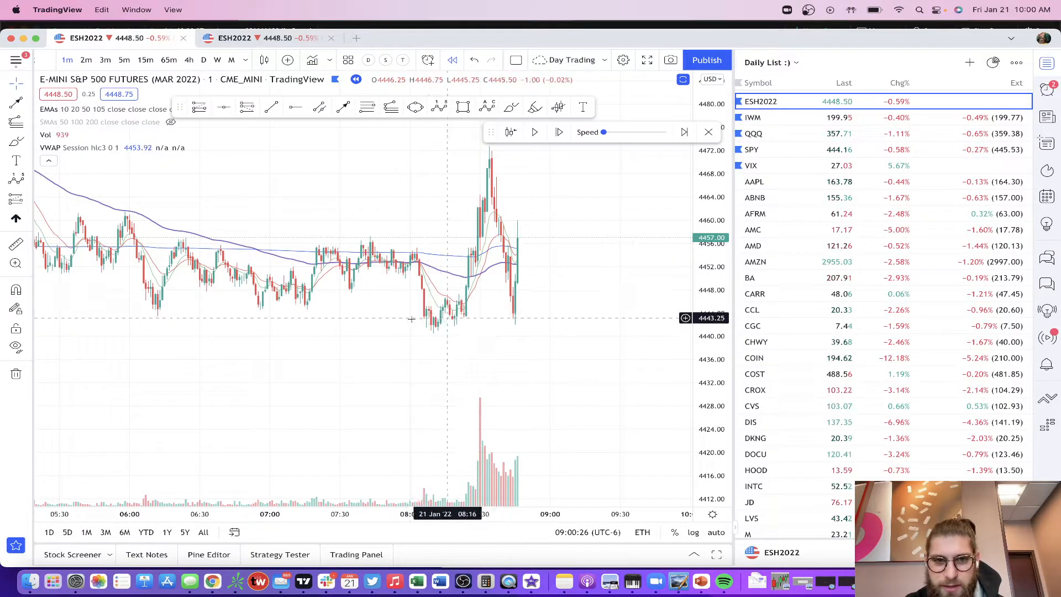
mouse_move(467, 304)
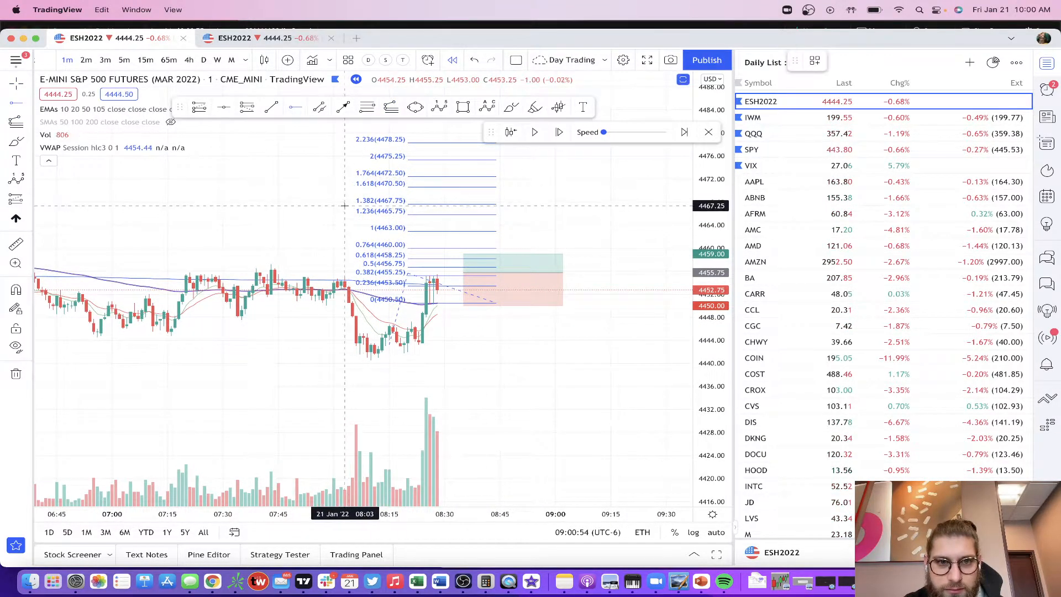
Step: Select the long position and replay until price spikes to about 4470.50
left_click(476, 262)
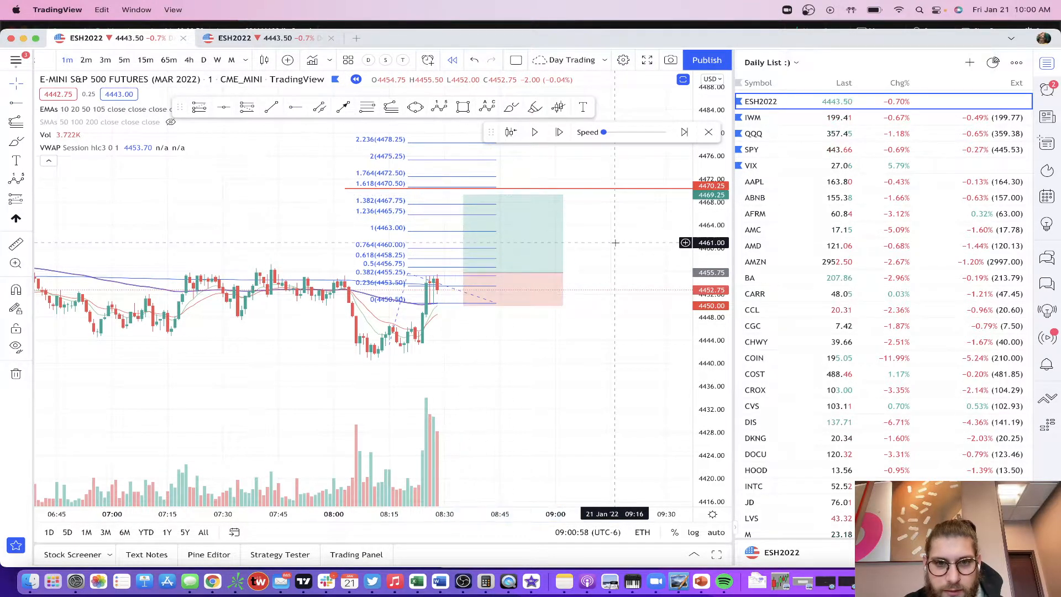
left_click(558, 133)
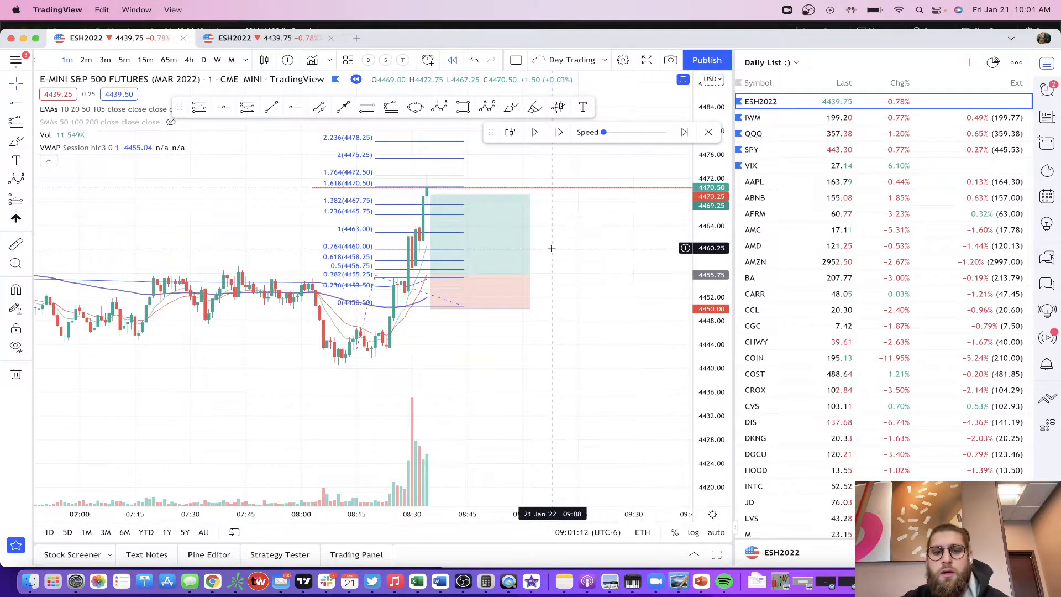
mouse_move(633, 217)
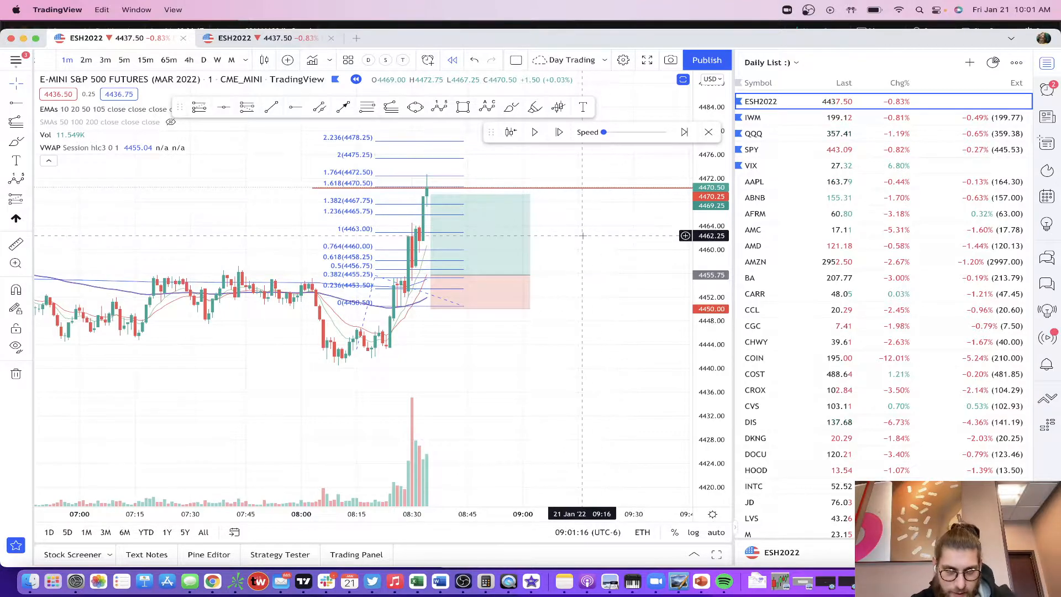
mouse_move(528, 257)
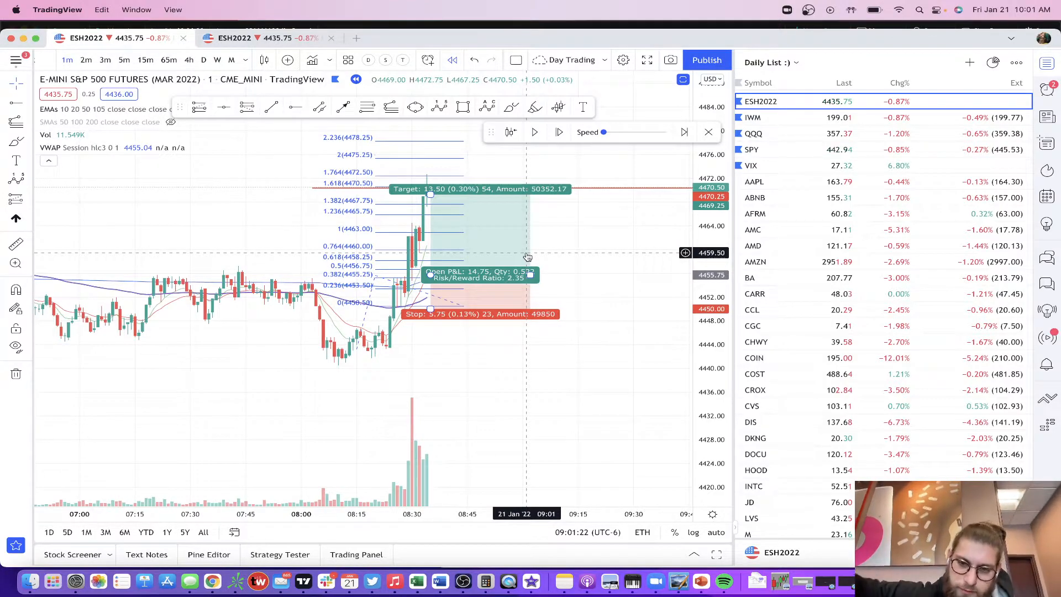
mouse_move(508, 368)
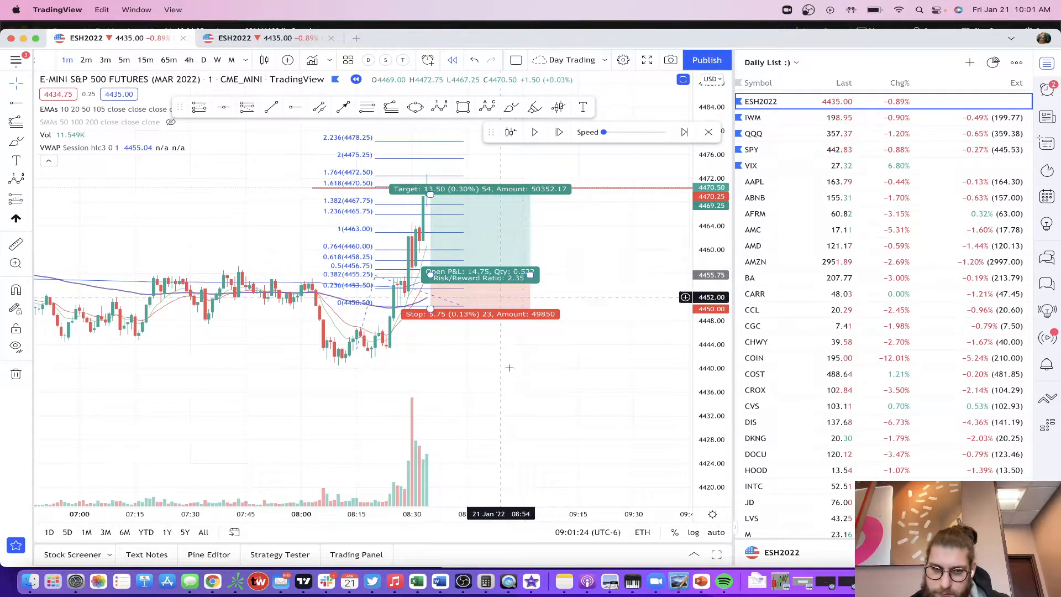